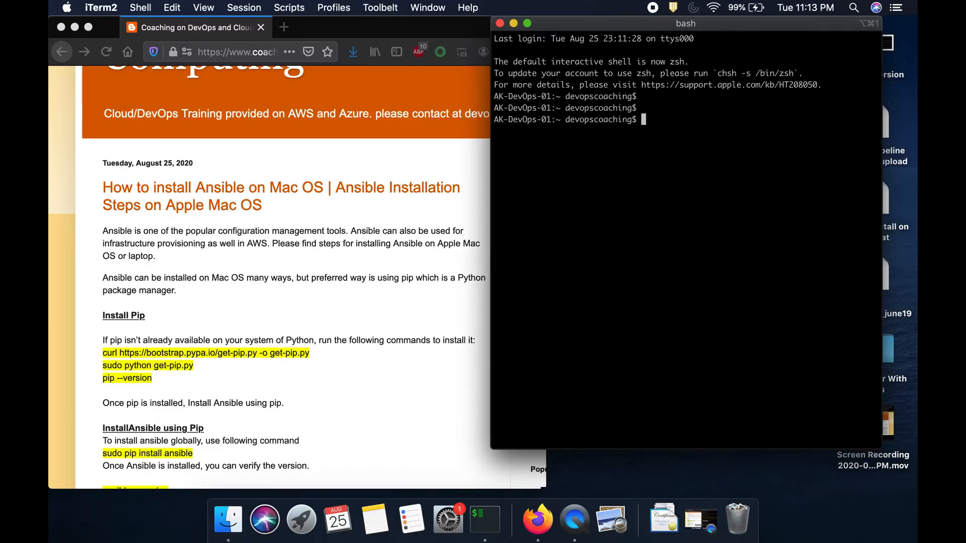
- Run ansible --version and pip --version; both report command not found
text(ansible --version)
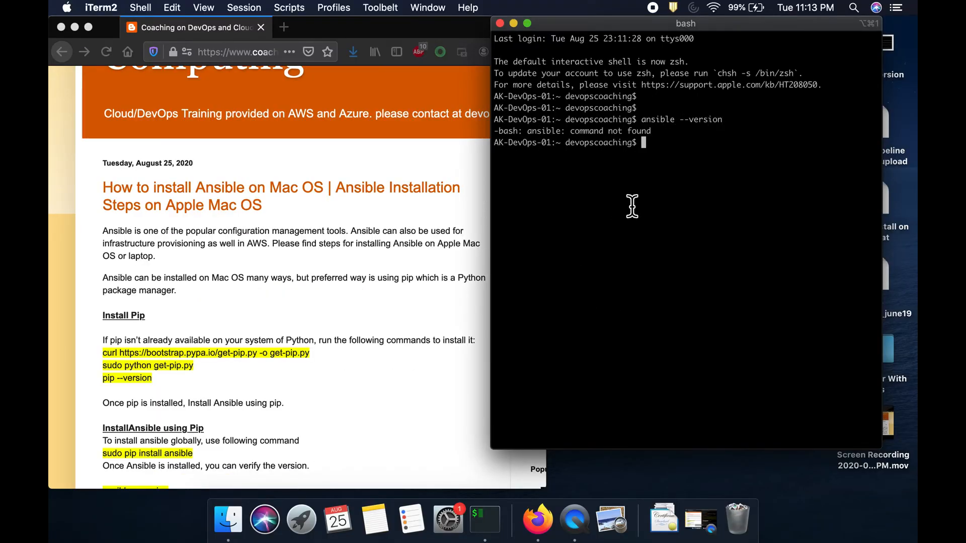
text(pip --version)
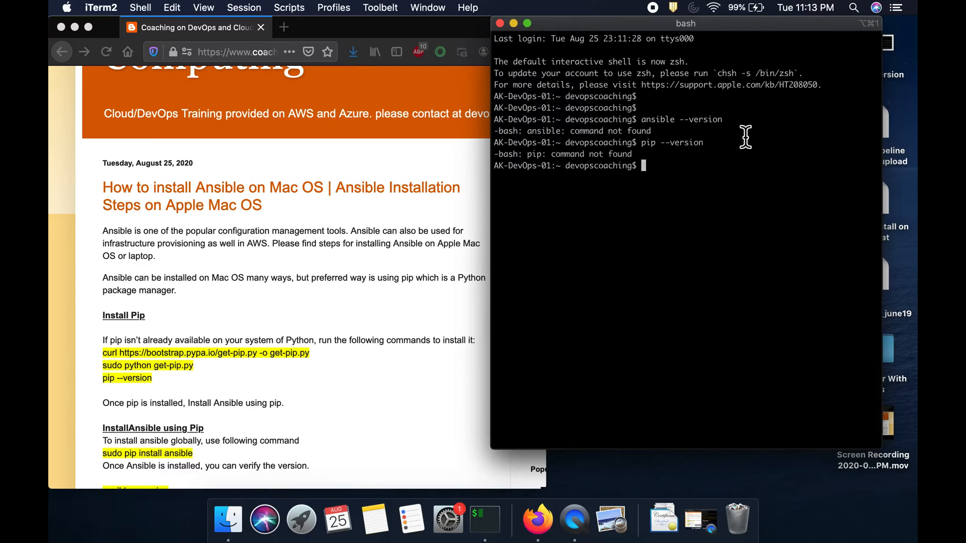
mouse_move(723, 171)
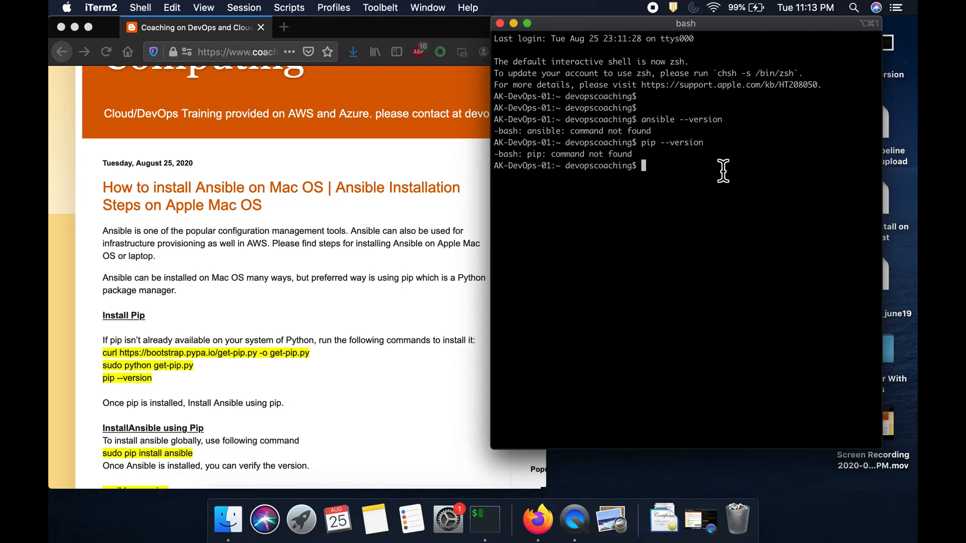
mouse_move(378, 378)
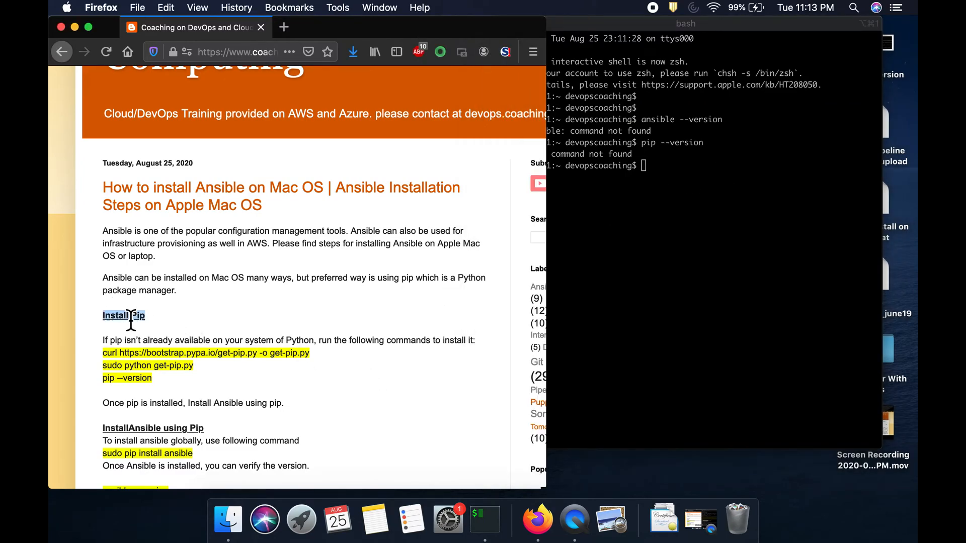
mouse_move(283, 362)
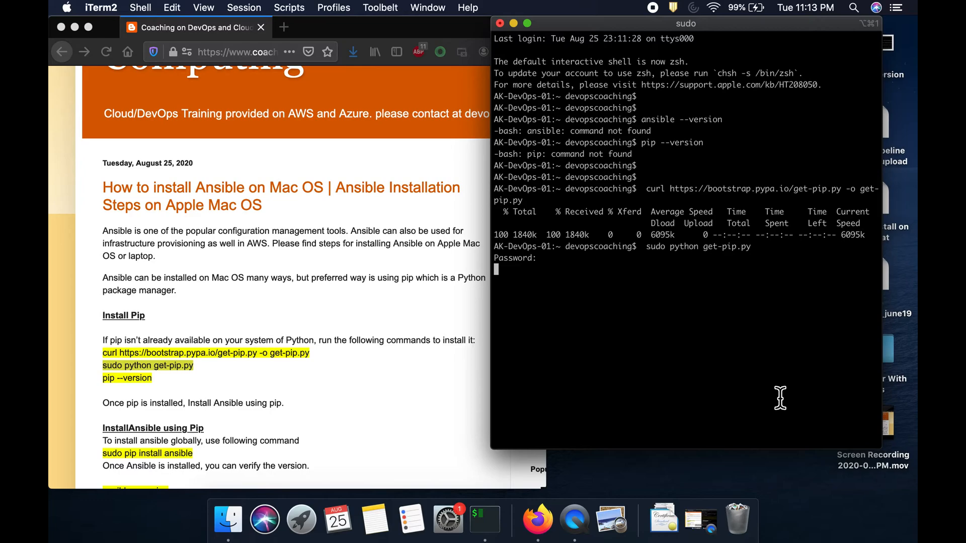
- Authorise the get-pip.py installer with the sudo password and clear the screen
key(Return)
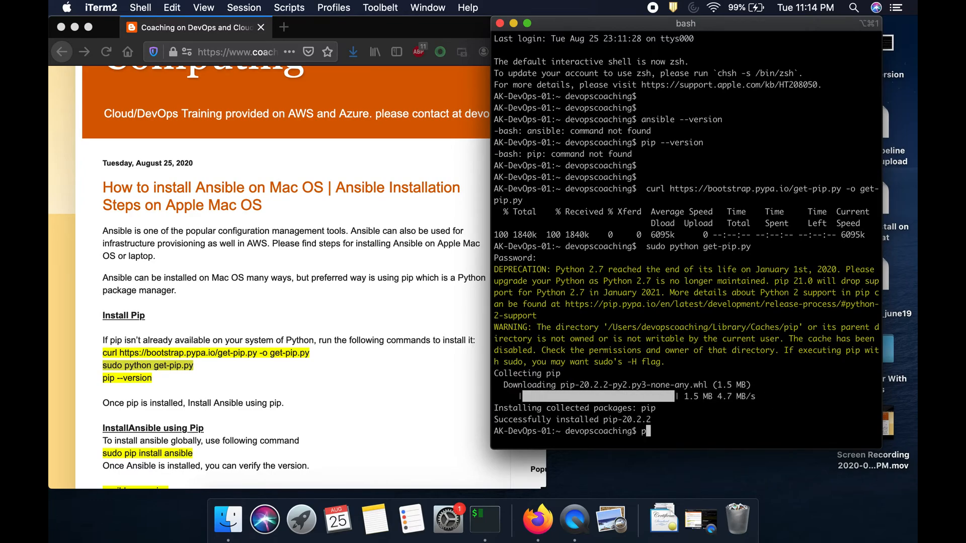
text(pip --vers)
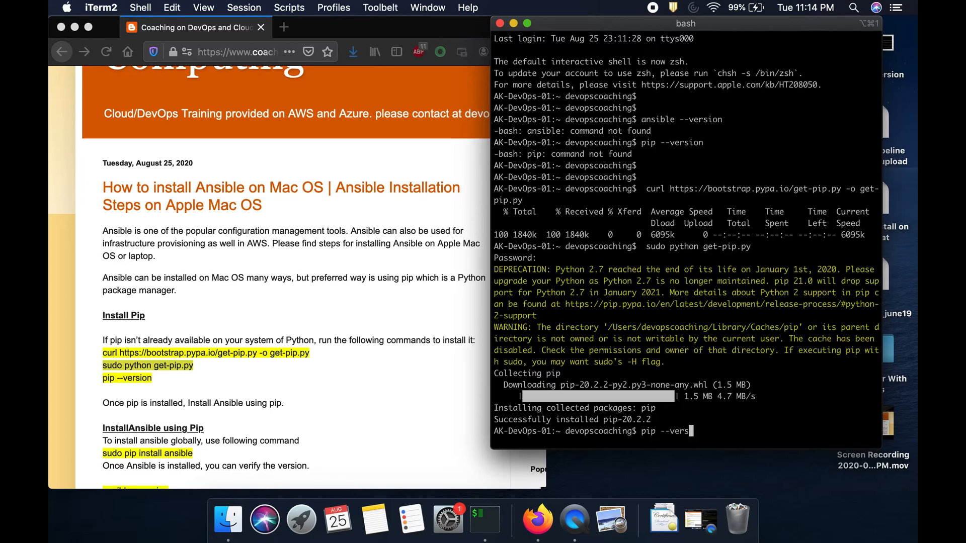
key(enter)
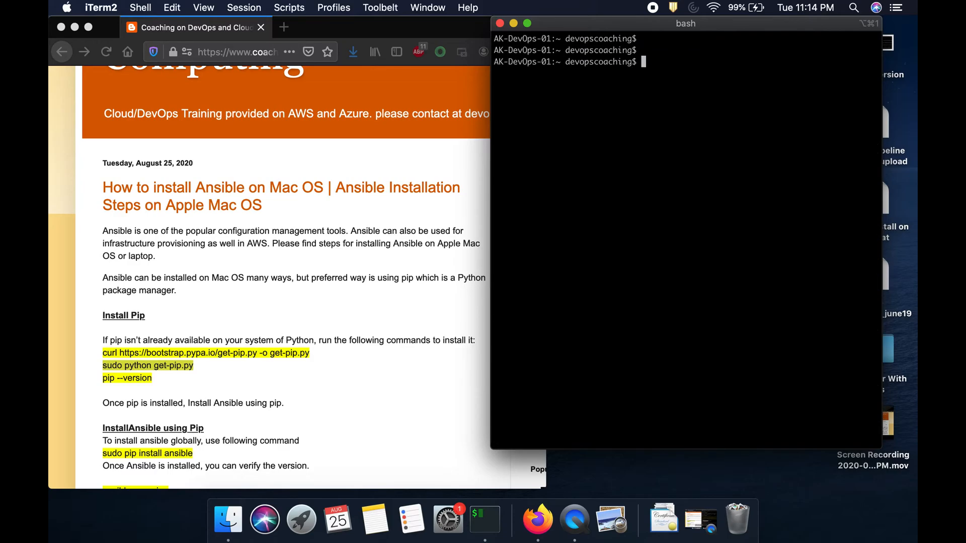
- Begin a pip --version check in the fresh iTerm2 session
text(p)
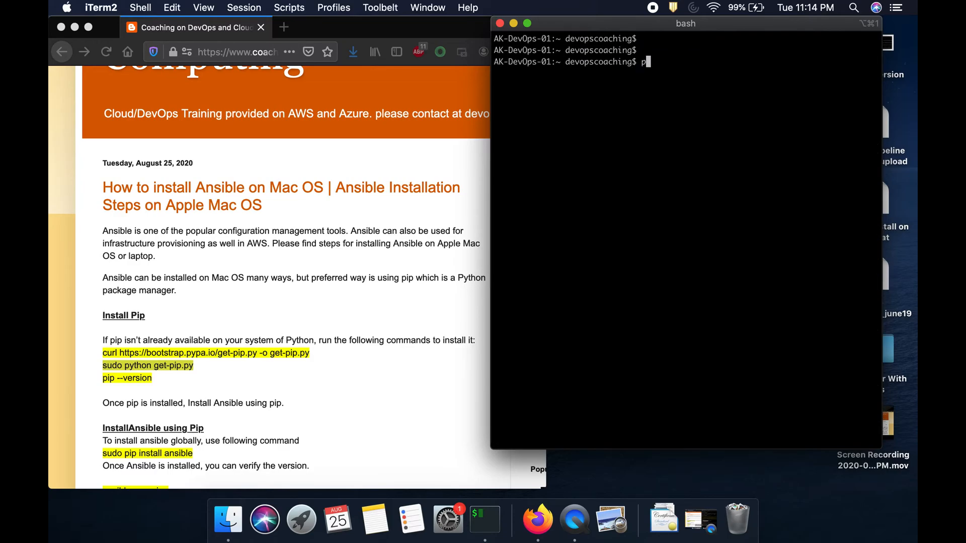
text(ip --ver)
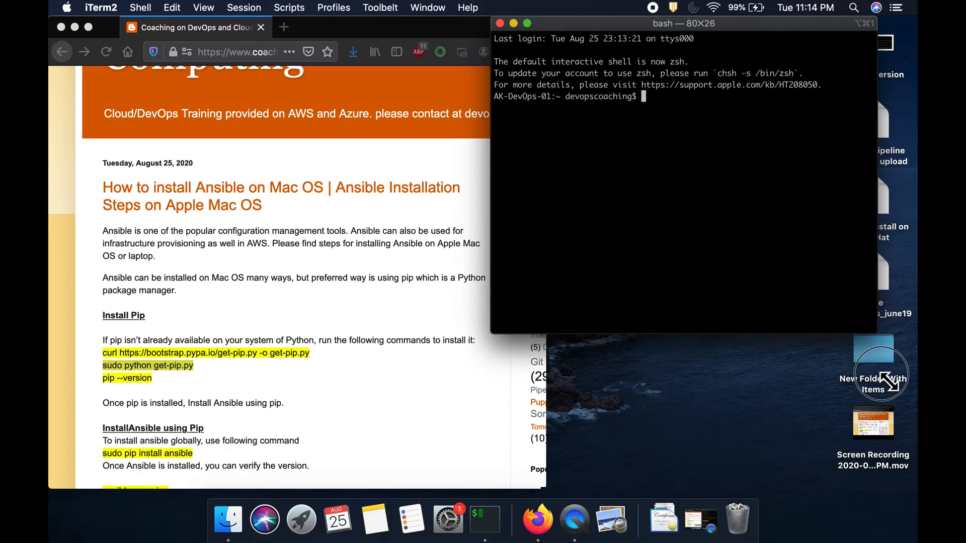
- Run pip --version, confirming pip 20.2.2 under Python 2.7
text(pip)
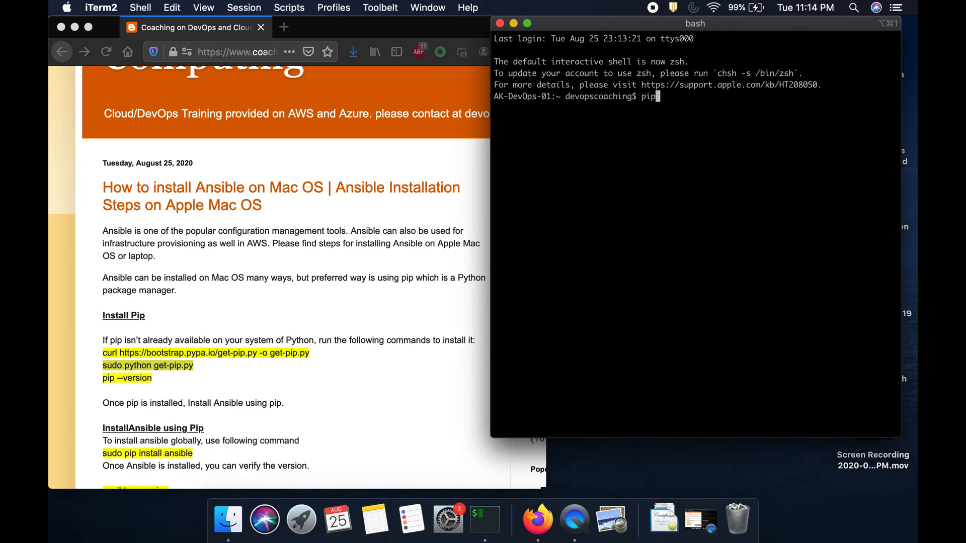
key(Return)
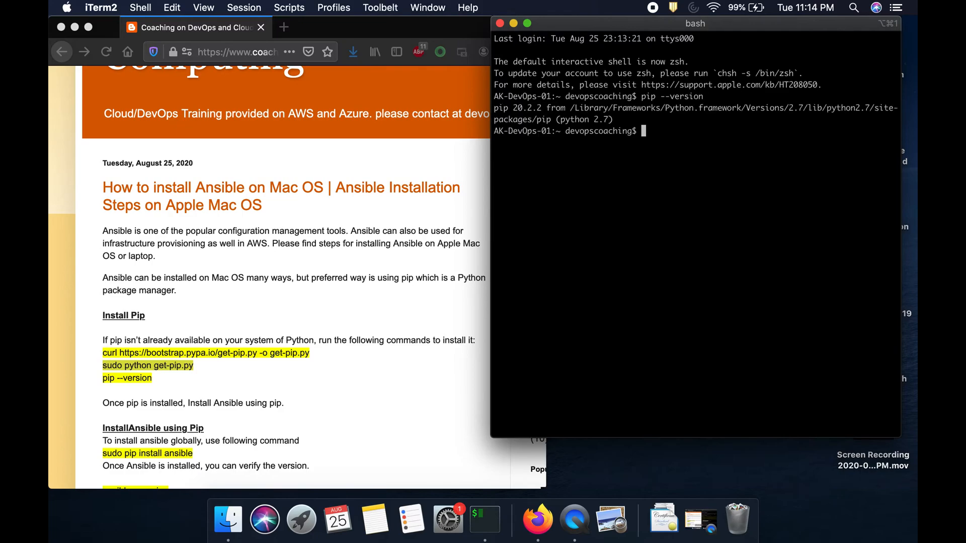
mouse_move(695, 127)
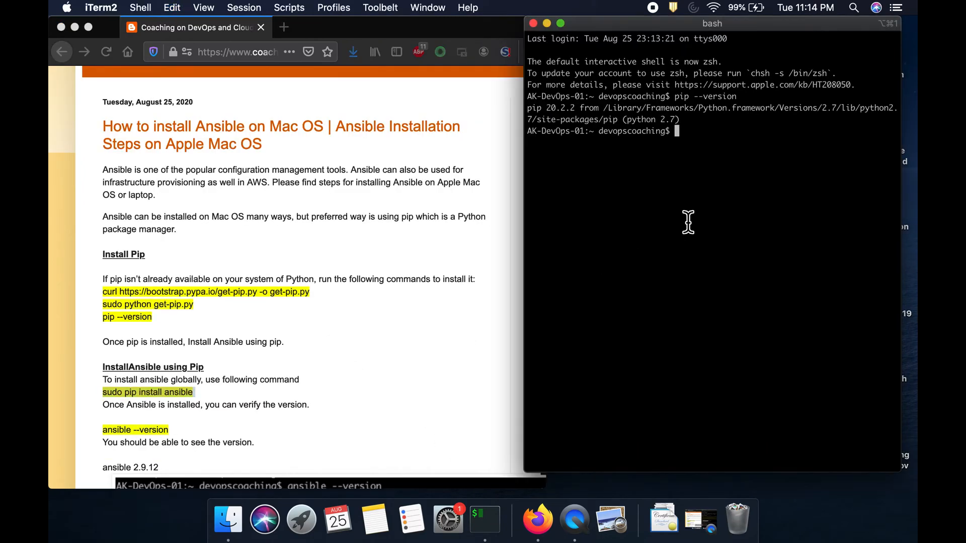
- Run sudo pip install ansible to install Ansible 2.9.12 globally
text(sudo pip install ansible)
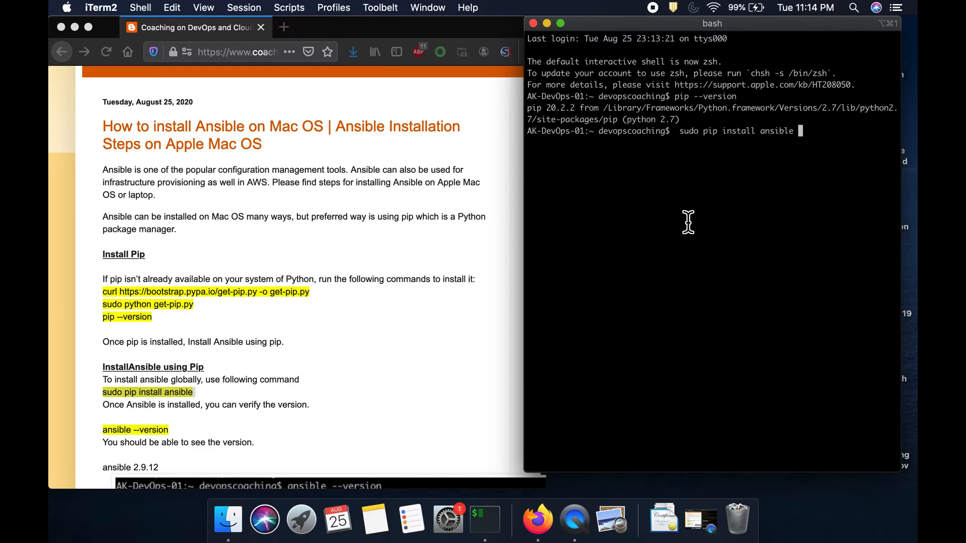
drag(677, 130, 801, 131)
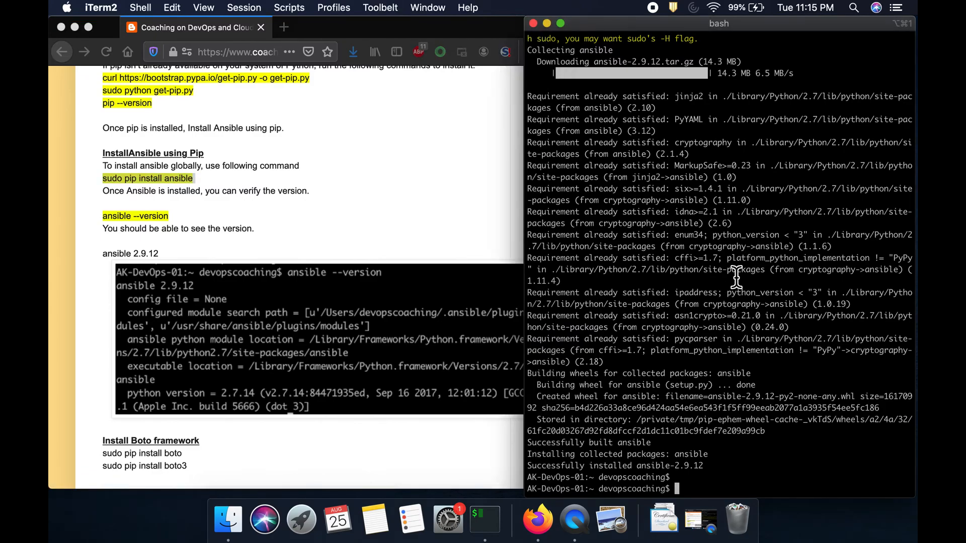
- Run ansible --version and highlight the reported ansible 2.9.12 line
text(ansible --ve)
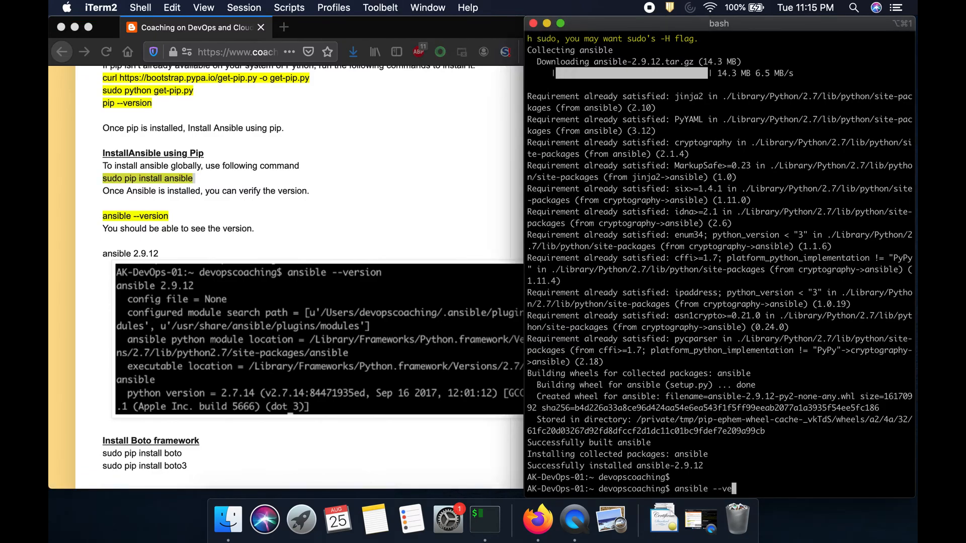
key(enter)
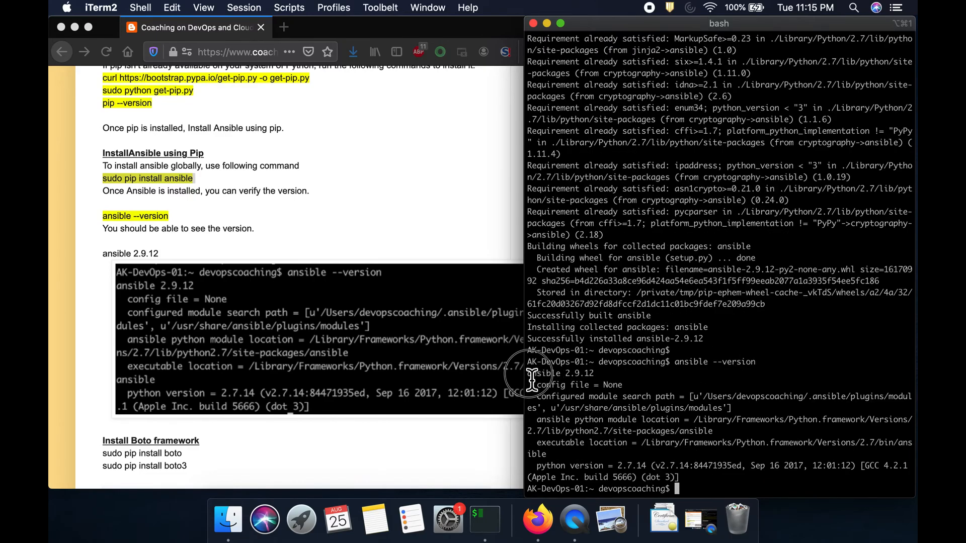
double_click(557, 373)
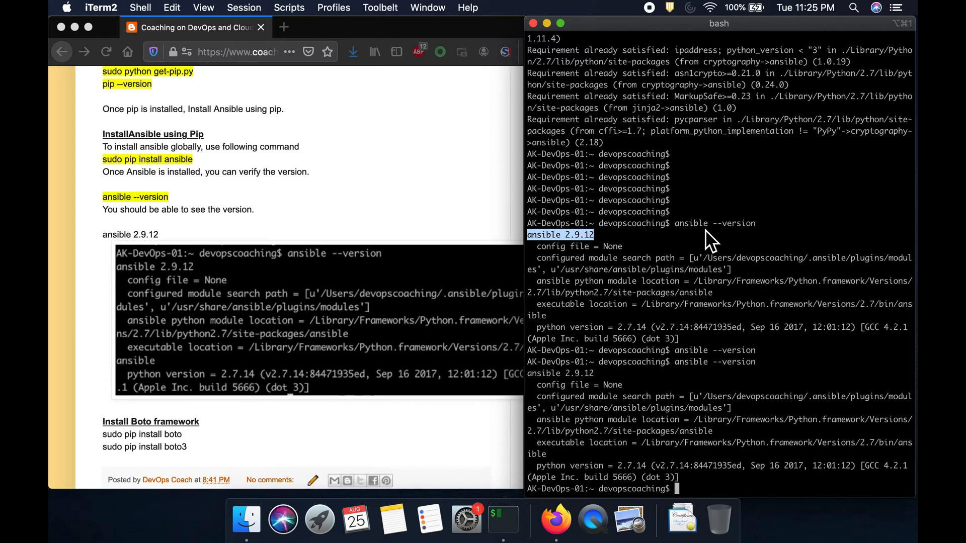
mouse_move(711, 248)
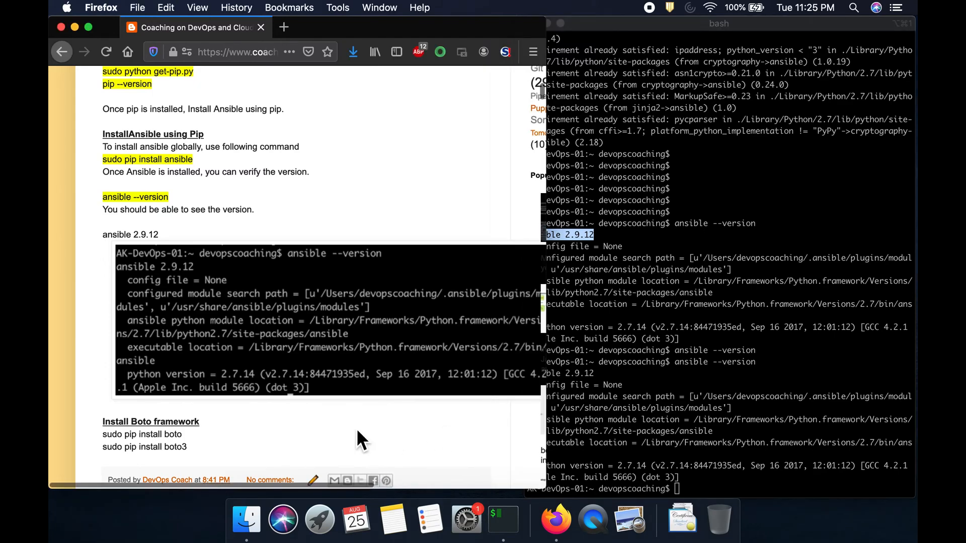
- Copy sudo pip install boto from the guide and run it, installing boto 2.49.0
scroll(down, 3)
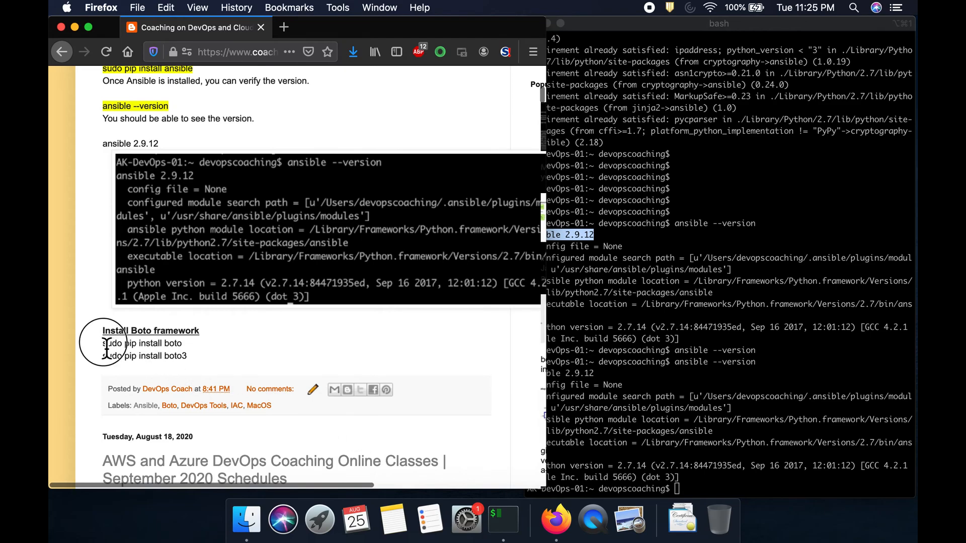
drag(103, 343, 187, 343)
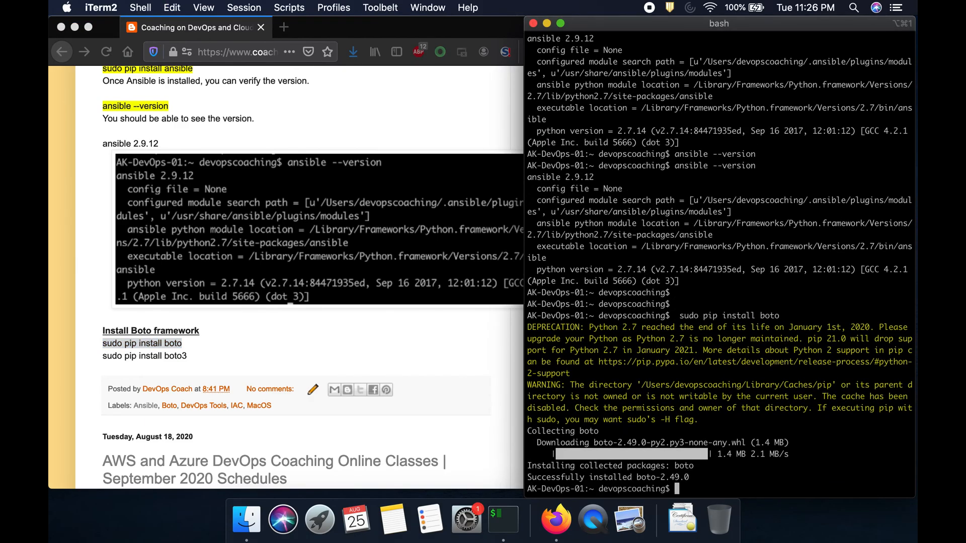
double_click(144, 356)
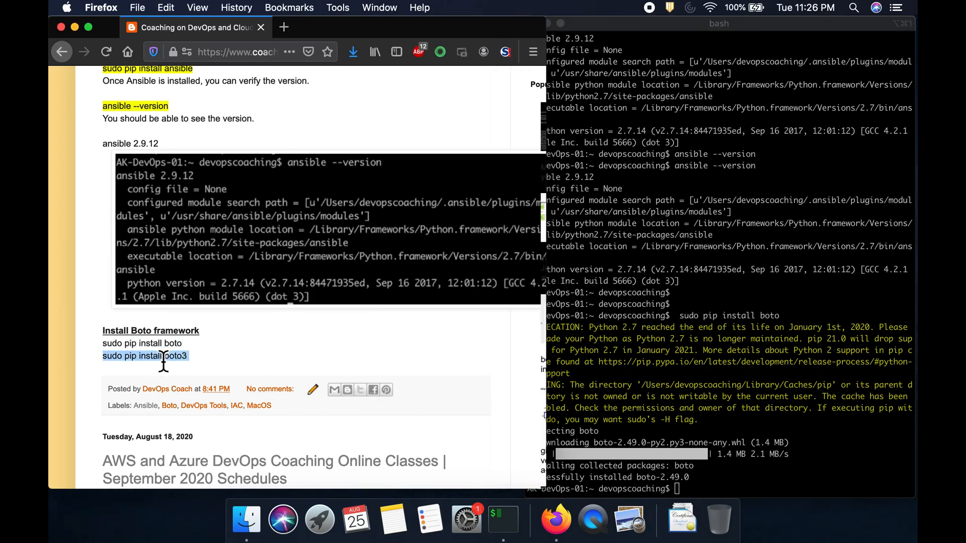